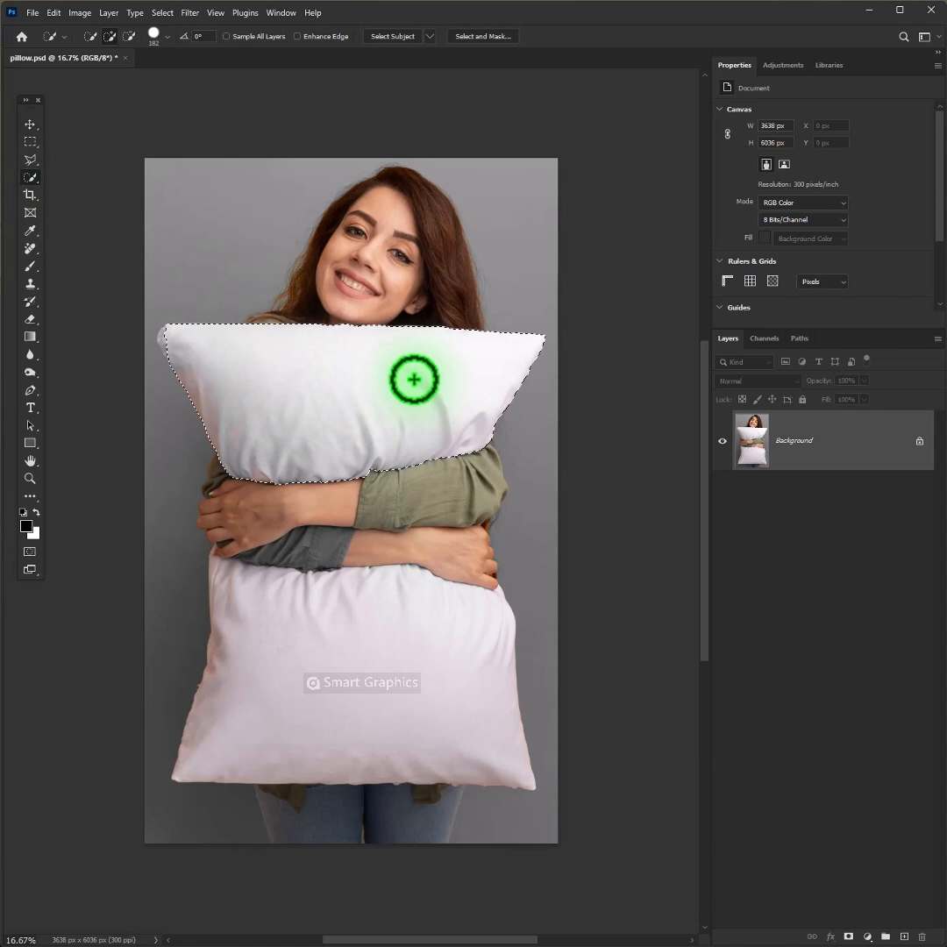
# Step: Add the lower pillow to the selection and copy both pillows to a new layer
pyautogui.click(173, 342)
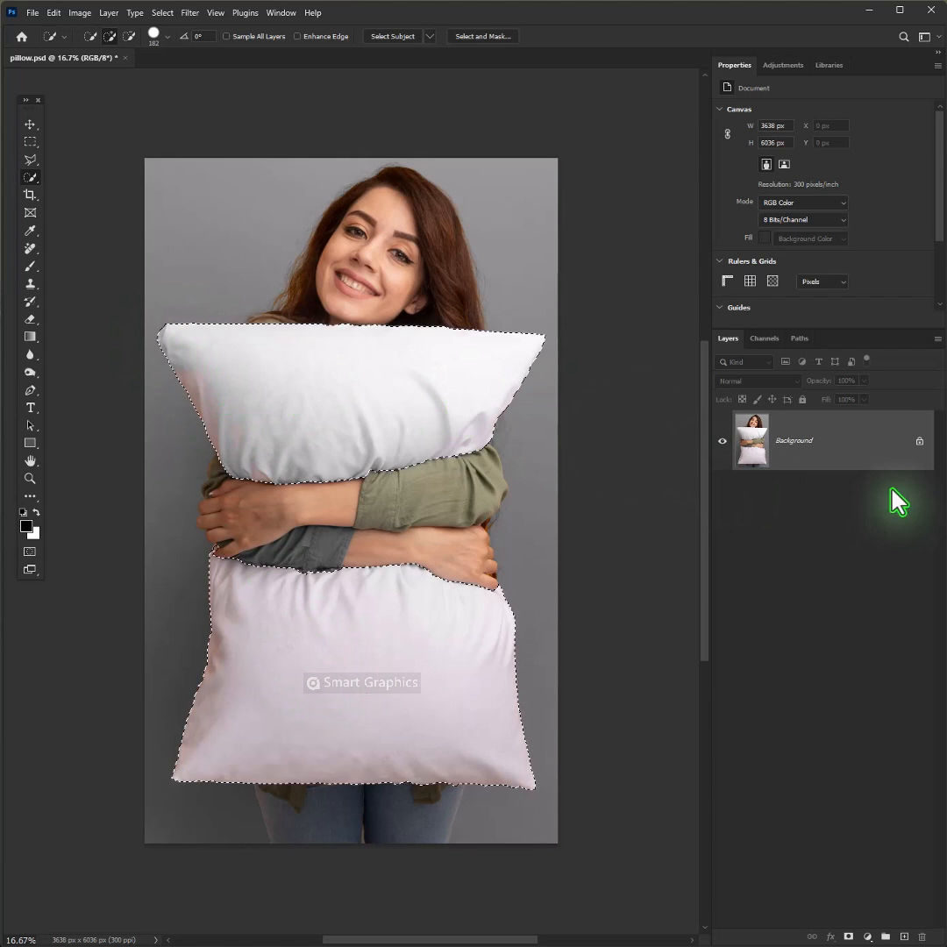
pyautogui.press('ctrl+j')
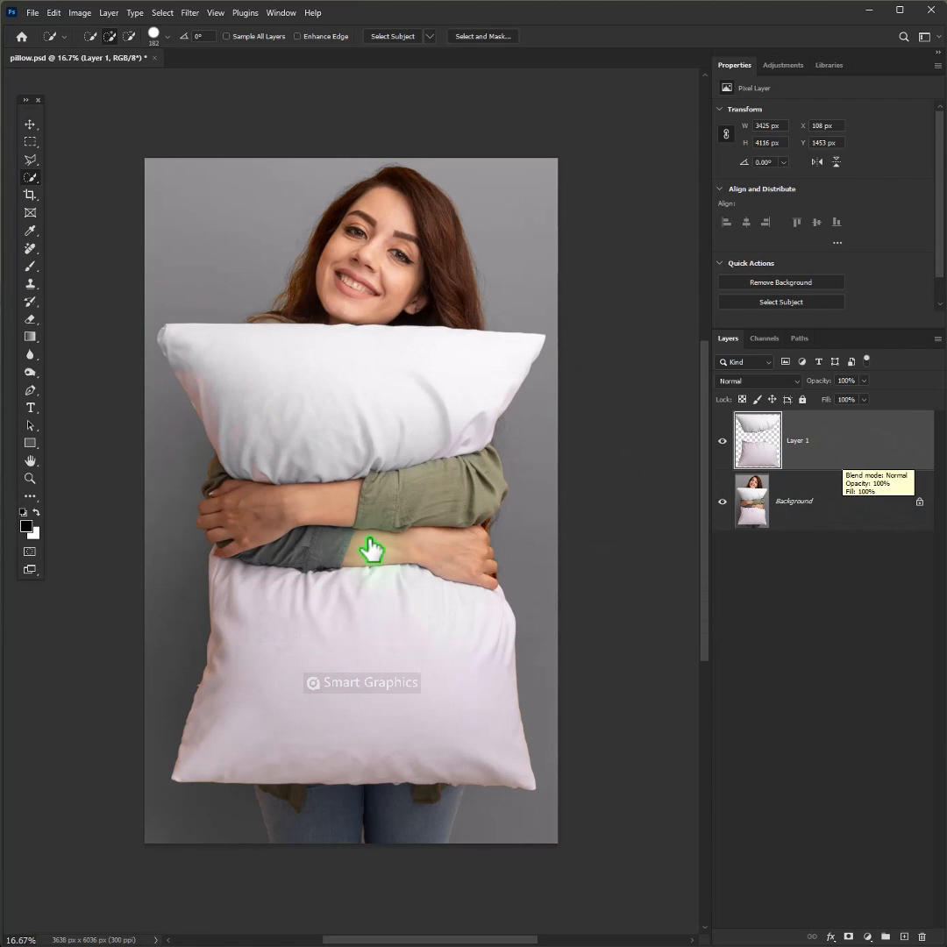
# Step: Draw a white-filled rectangle shape over both pillows
pyautogui.click(29, 443)
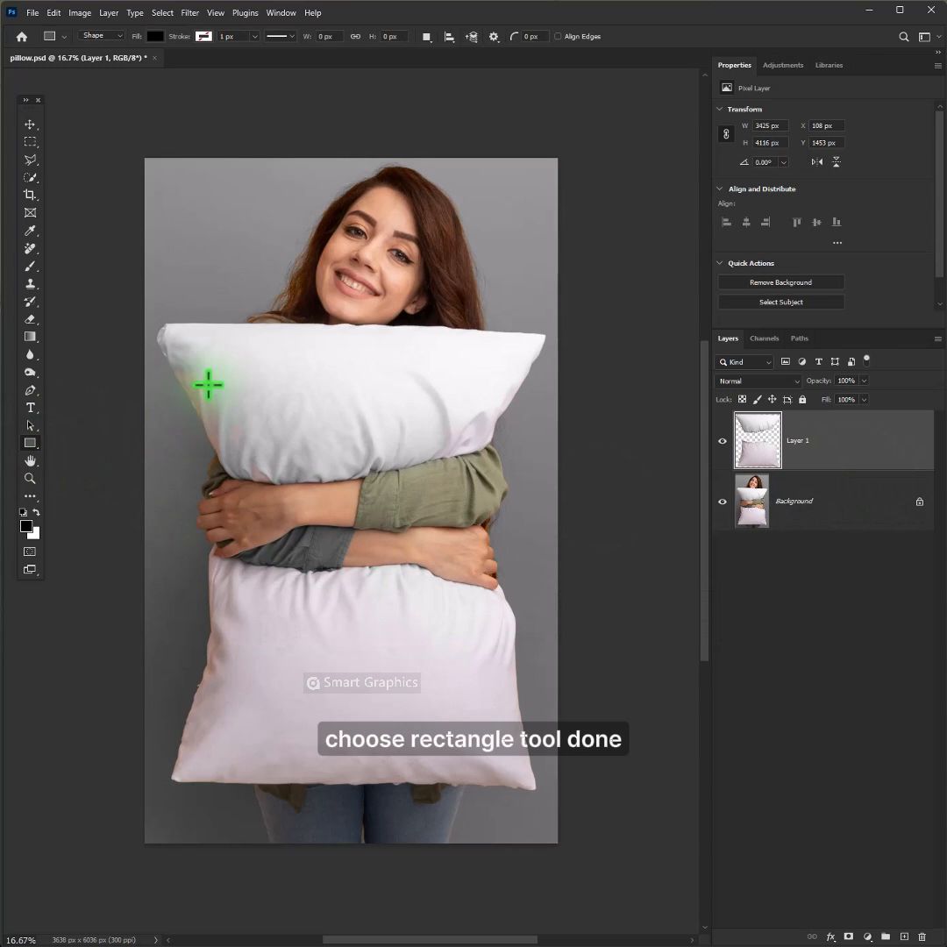
pyautogui.click(156, 36)
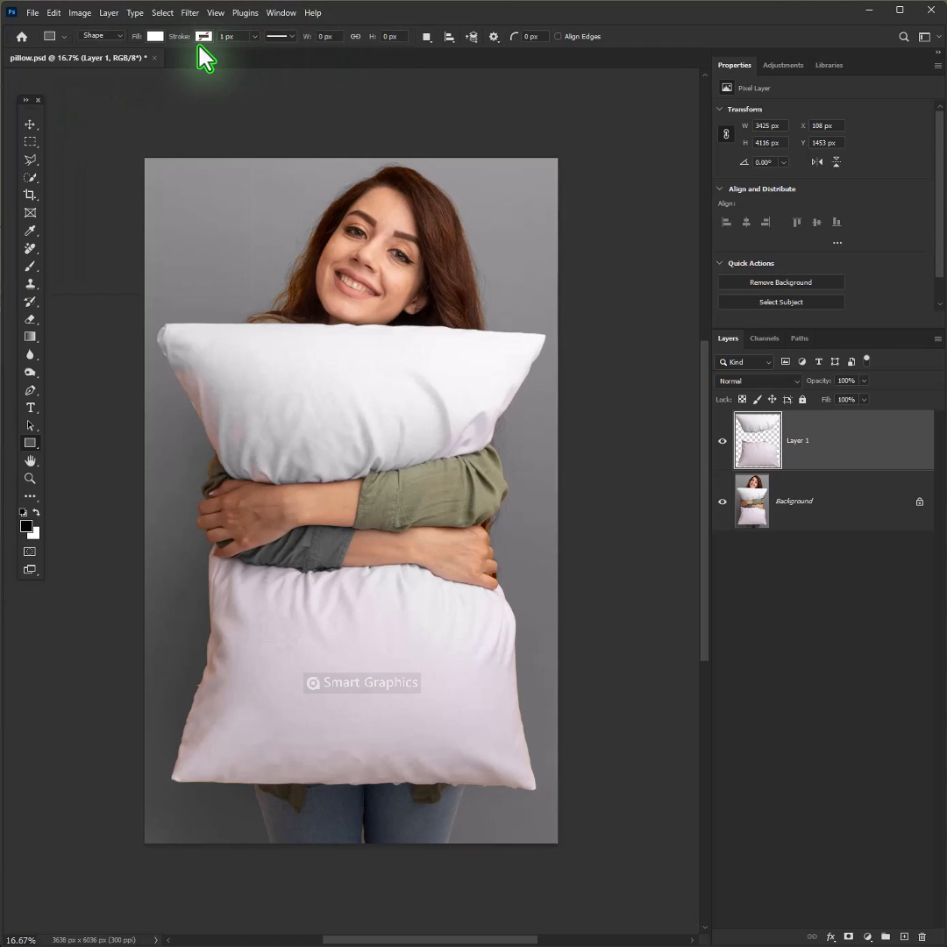
pyautogui.click(204, 36)
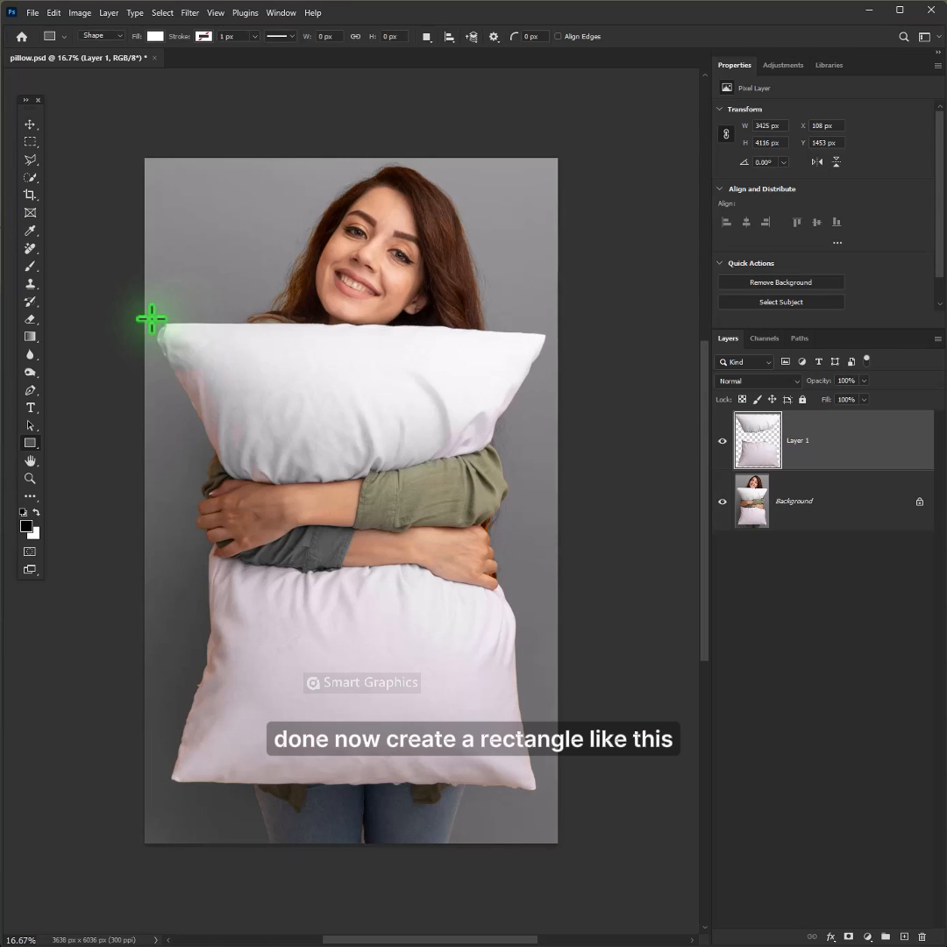
pyautogui.moveTo(151, 317); pyautogui.dragTo(542, 797)
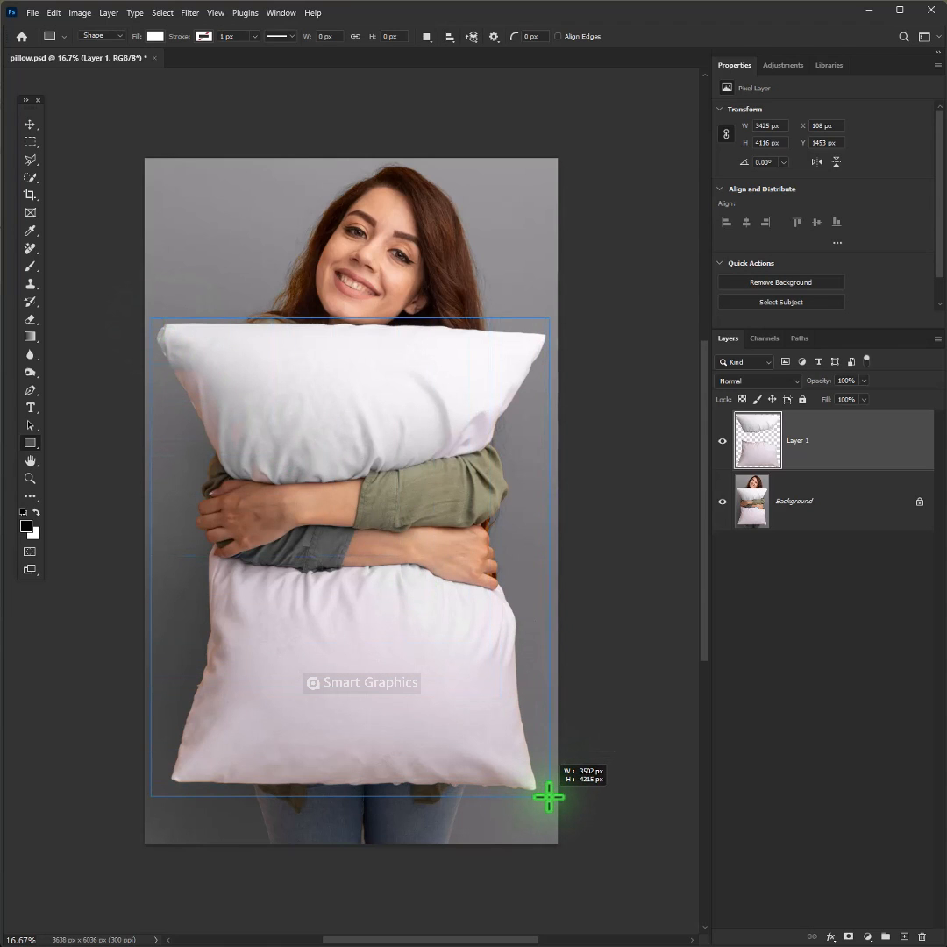
pyautogui.moveTo(151, 318); pyautogui.dragTo(549, 796)
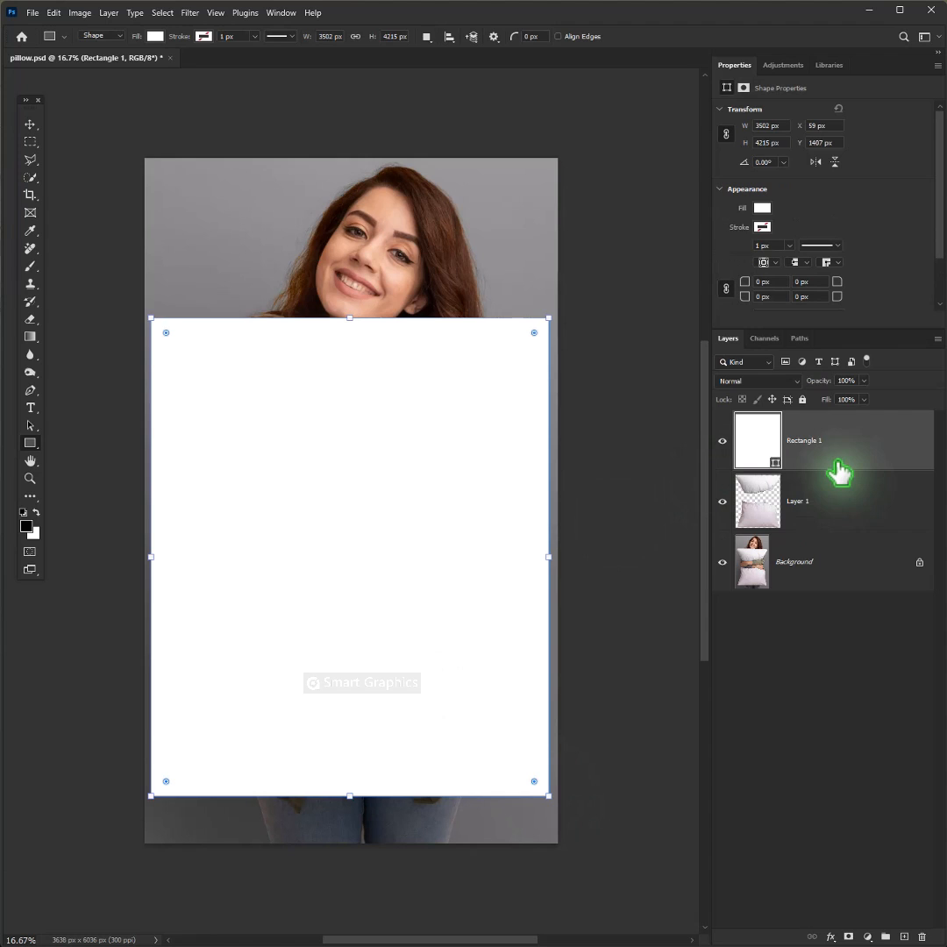
# Step: Convert Rectangle 1 to a smart object and clip it to the pillows layer
pyautogui.rightClick(802, 440)
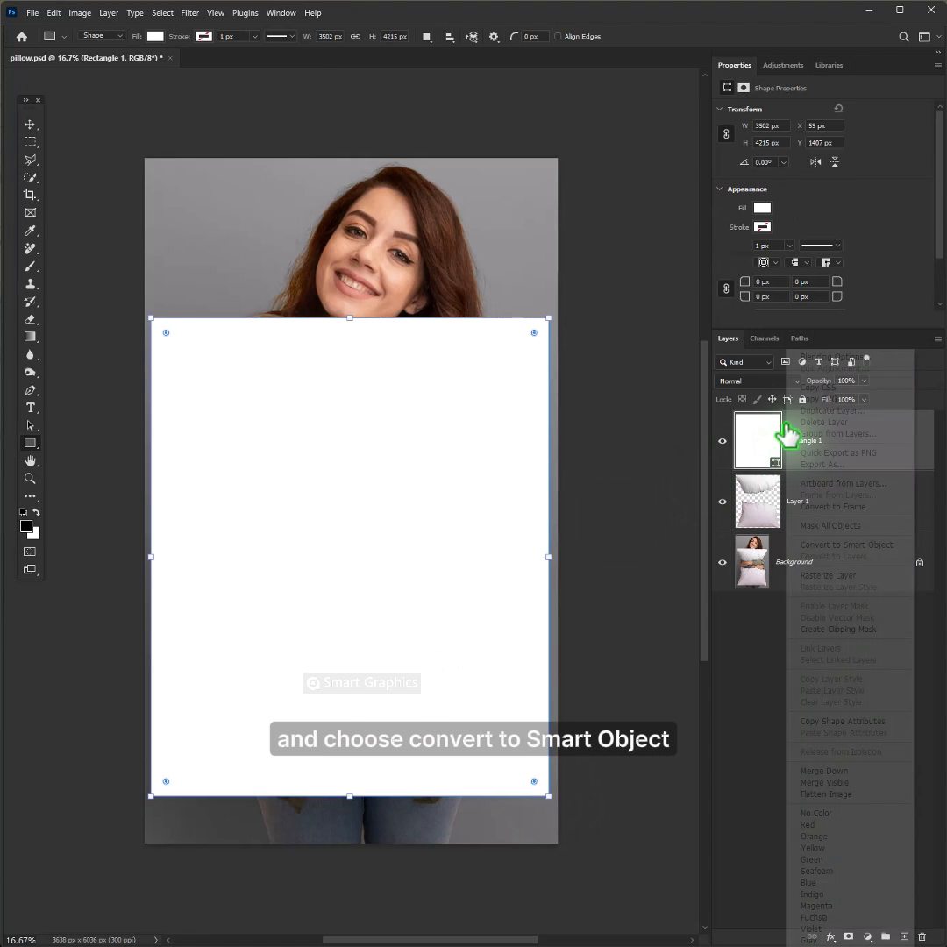
pyautogui.moveTo(831, 545)
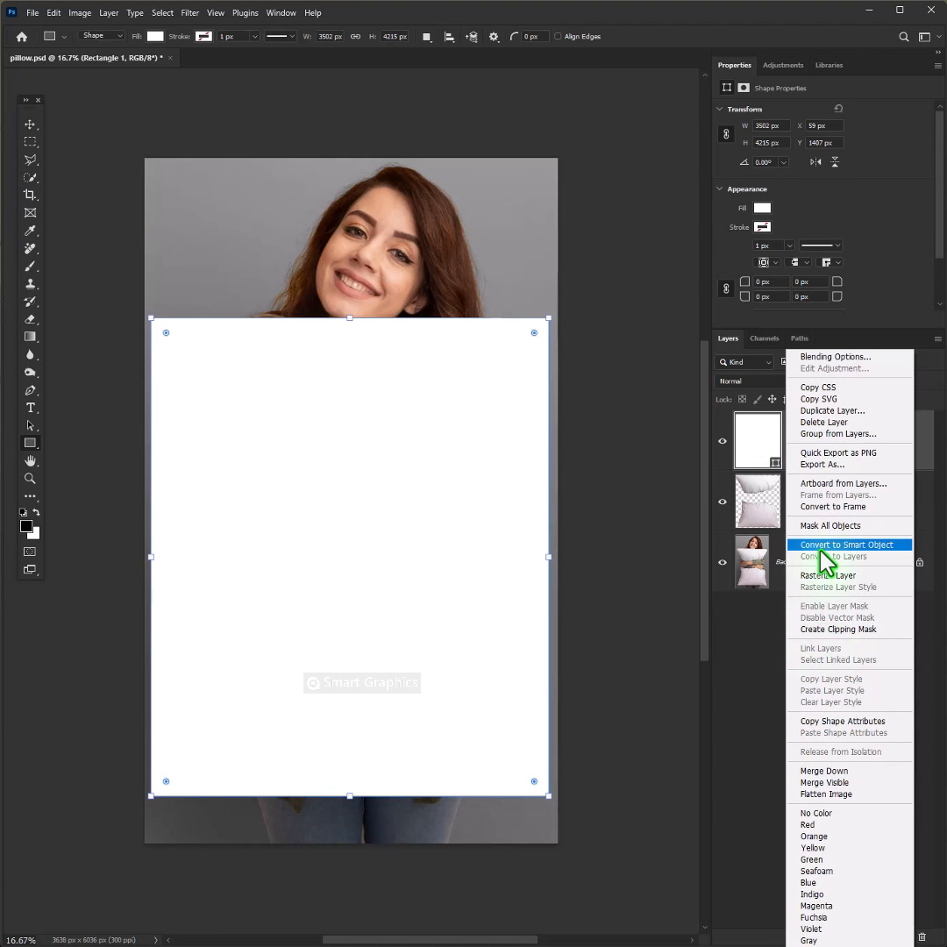
pyautogui.click(849, 544)
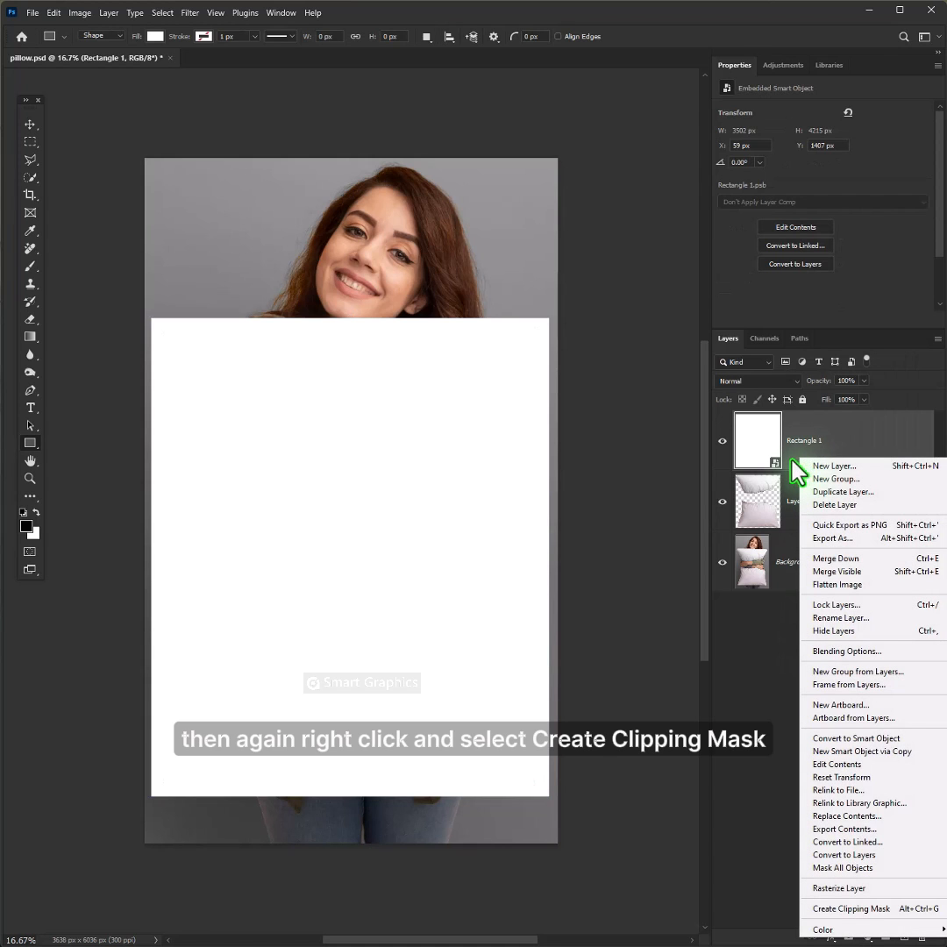
pyautogui.moveTo(835, 908)
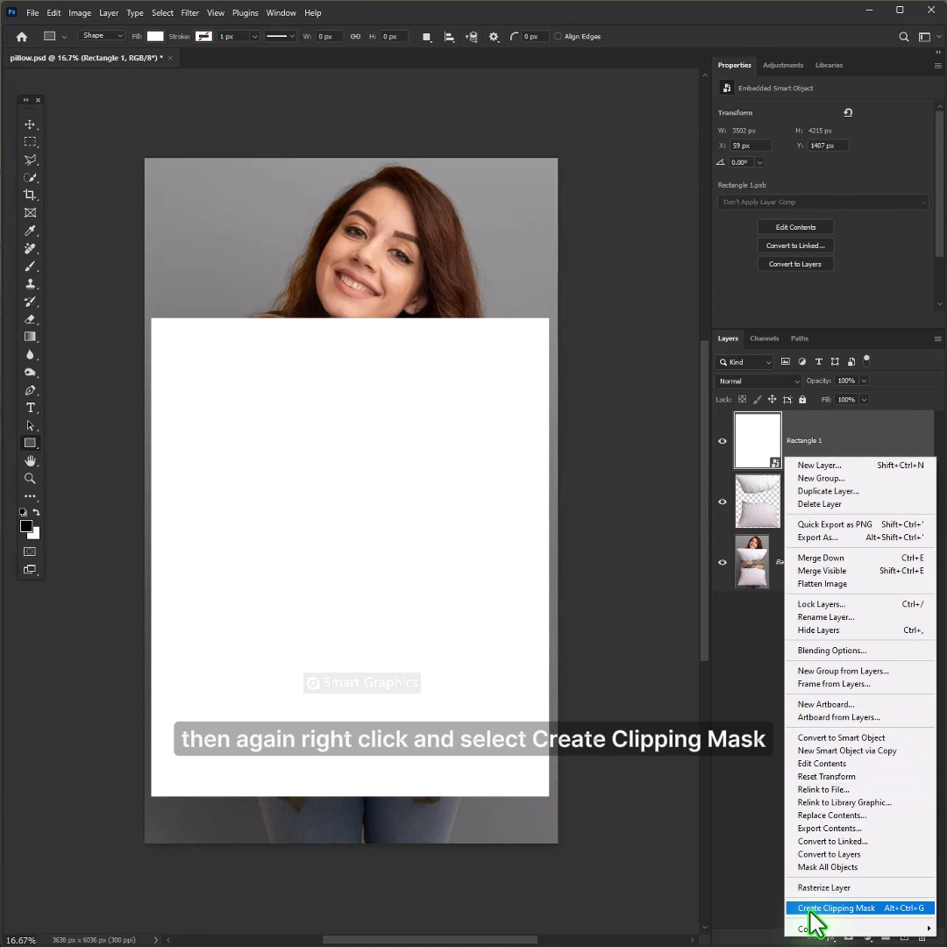
pyautogui.click(836, 908)
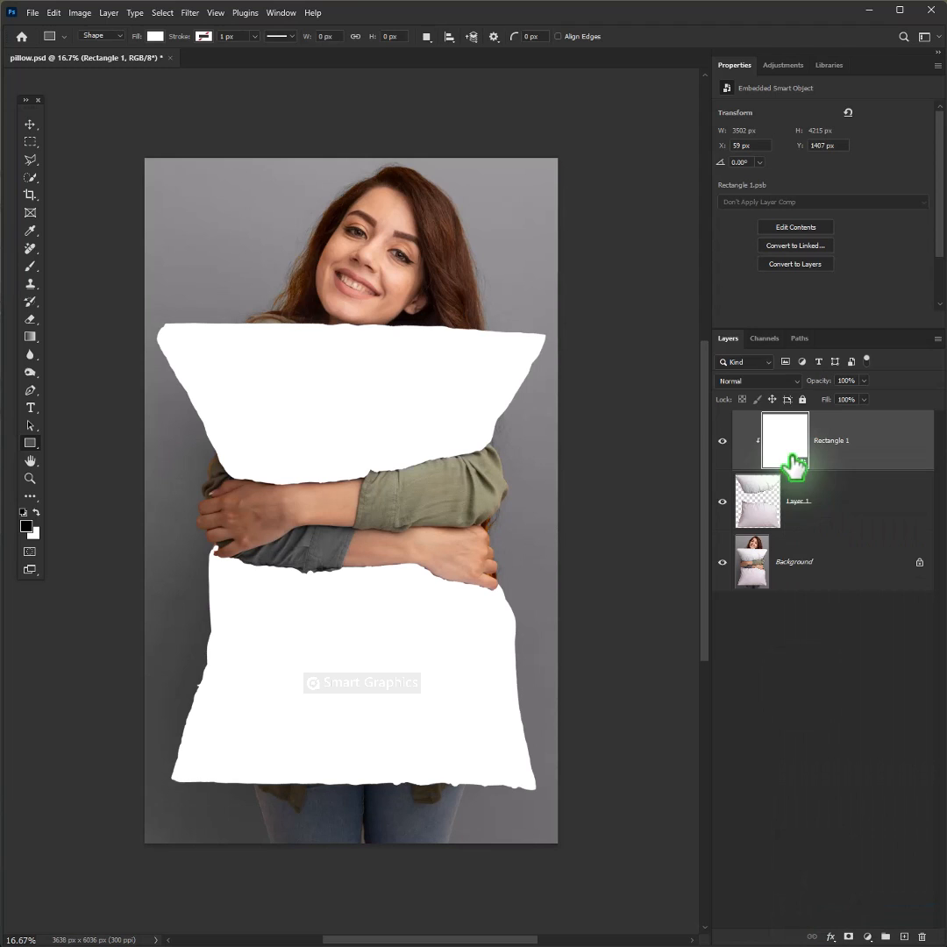
# Step: Set the clipped rectangle layer's blend mode to Multiply
pyautogui.click(757, 381)
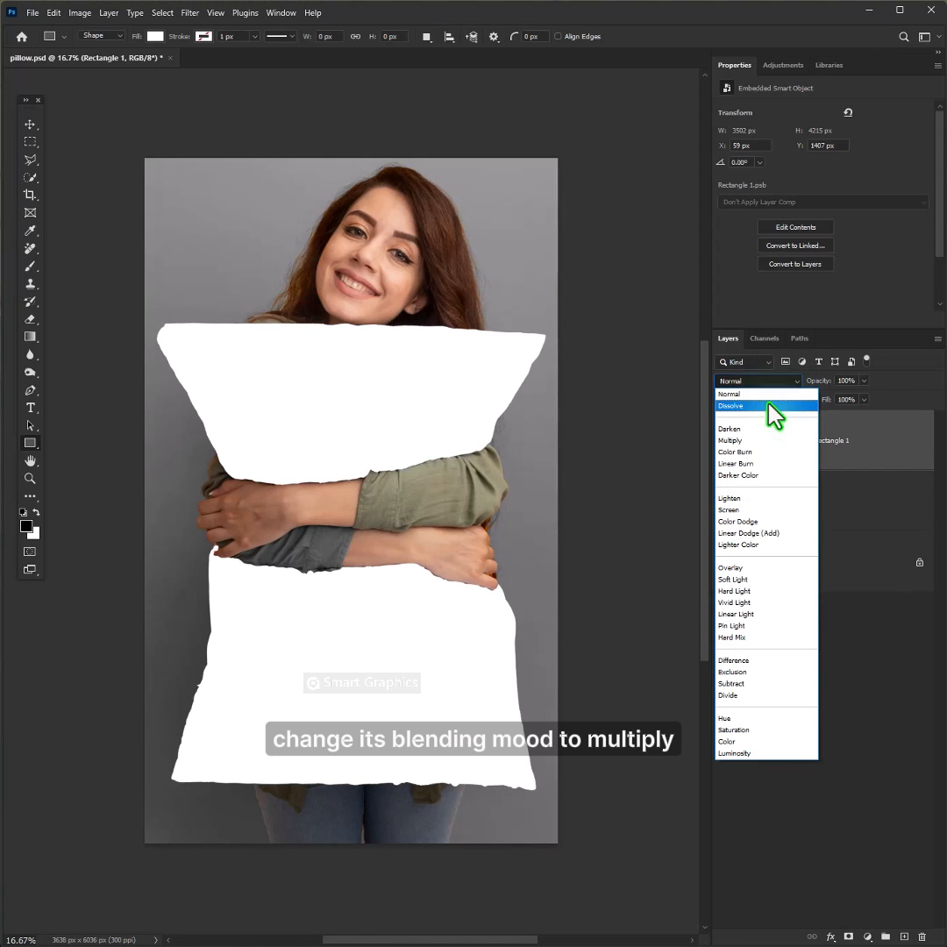
pyautogui.click(730, 440)
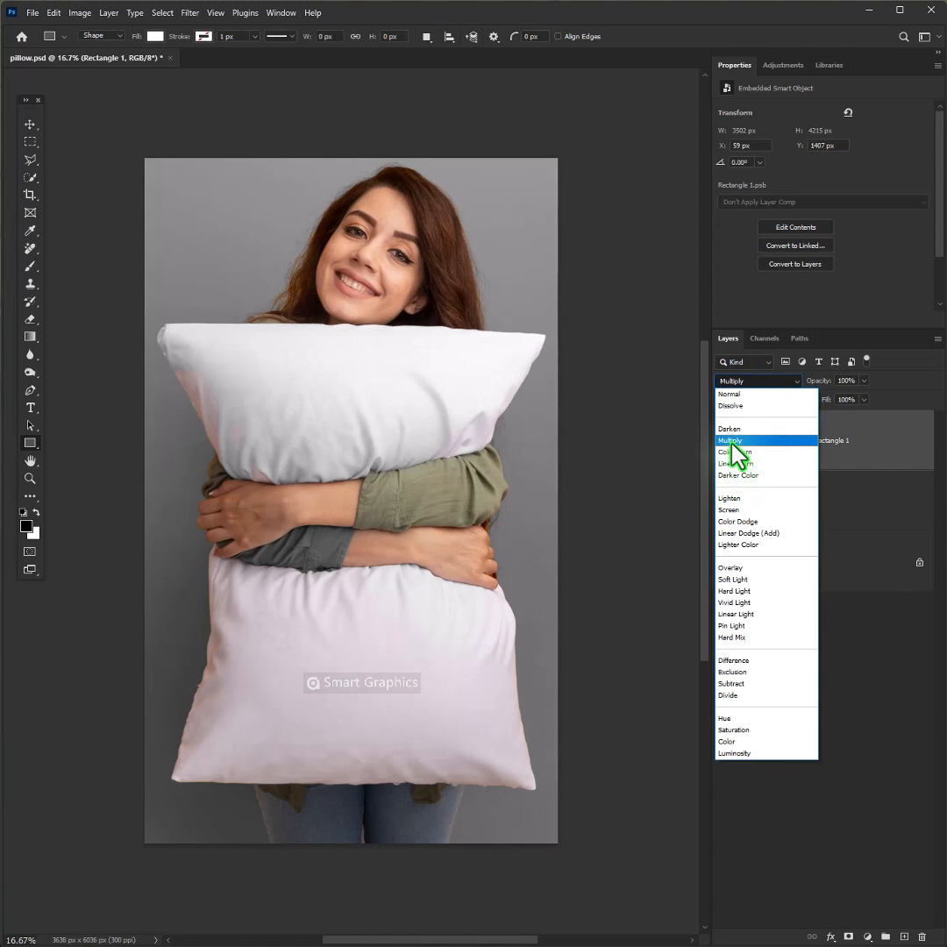
pyautogui.click(731, 440)
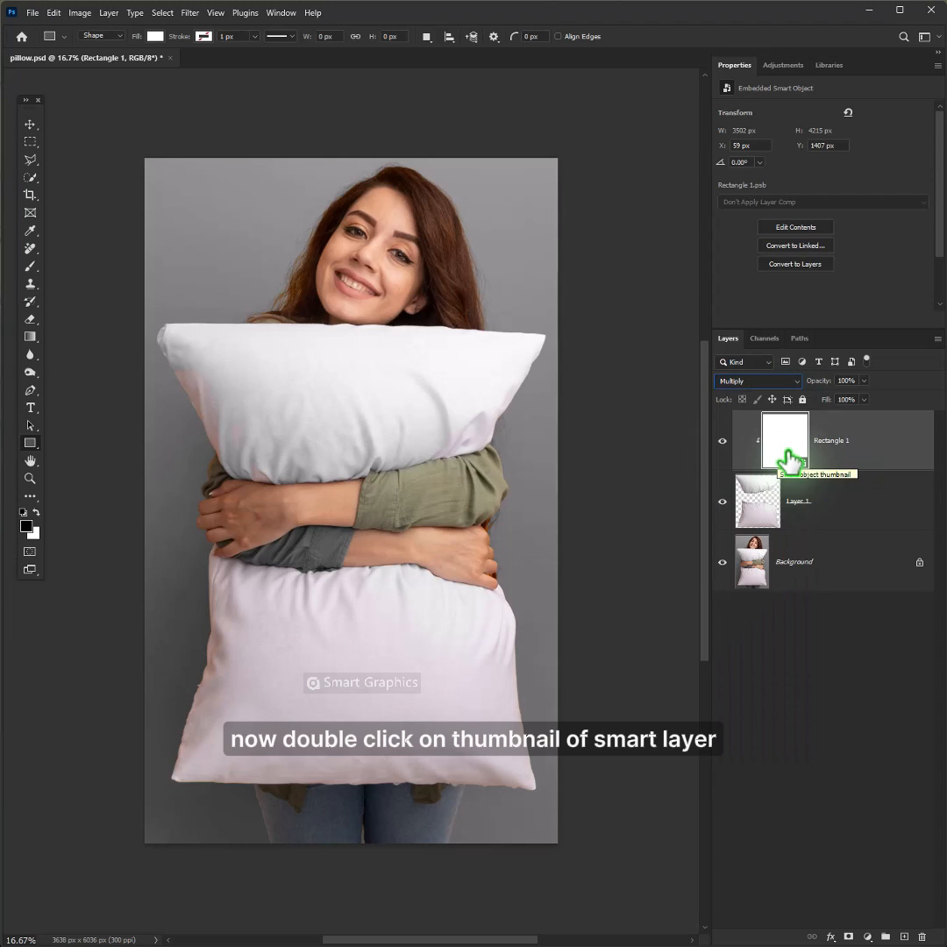
# Step: Place the pink fluffy creatures image in the smart object, save, and return to pillow.psd
pyautogui.doubleClick(783, 440)
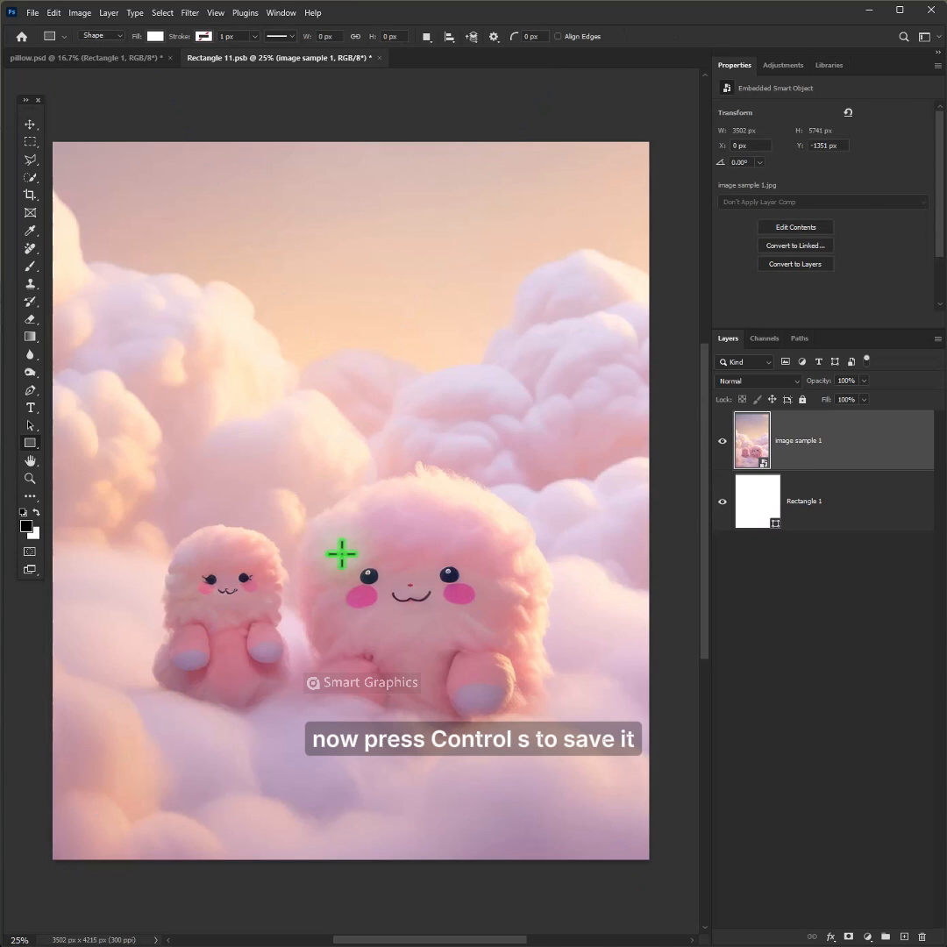
pyautogui.press('ctrl+s')
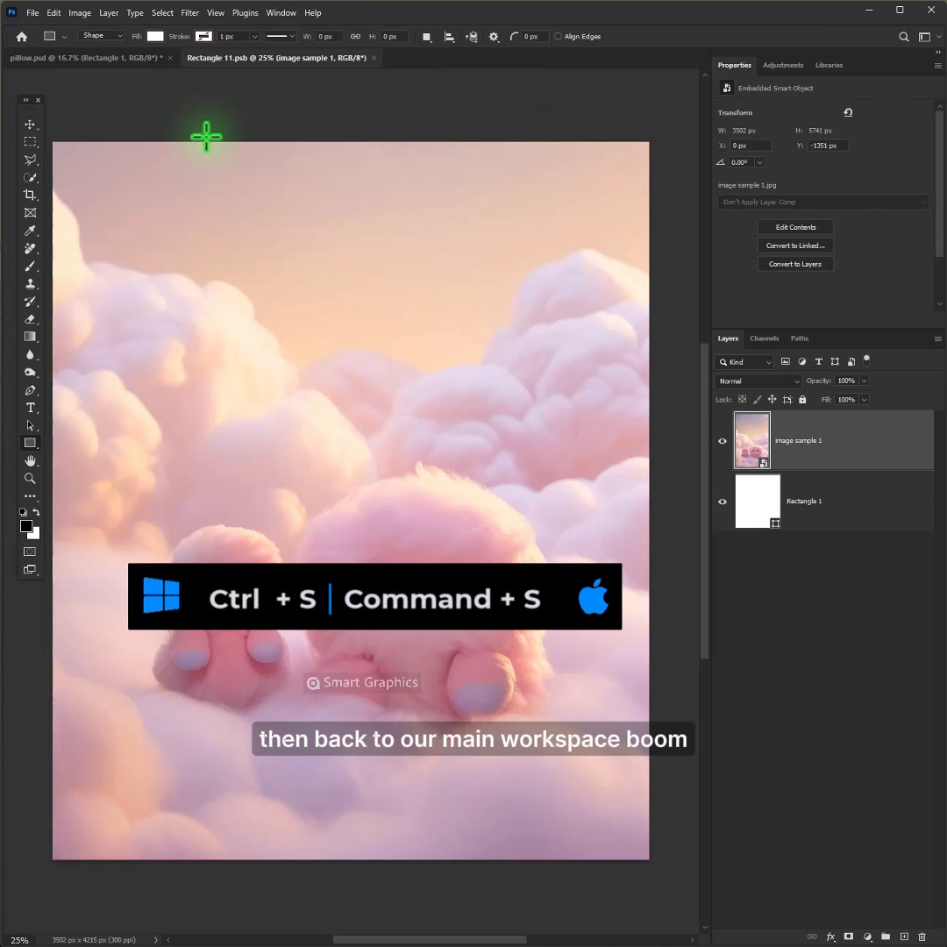
pyautogui.click(70, 57)
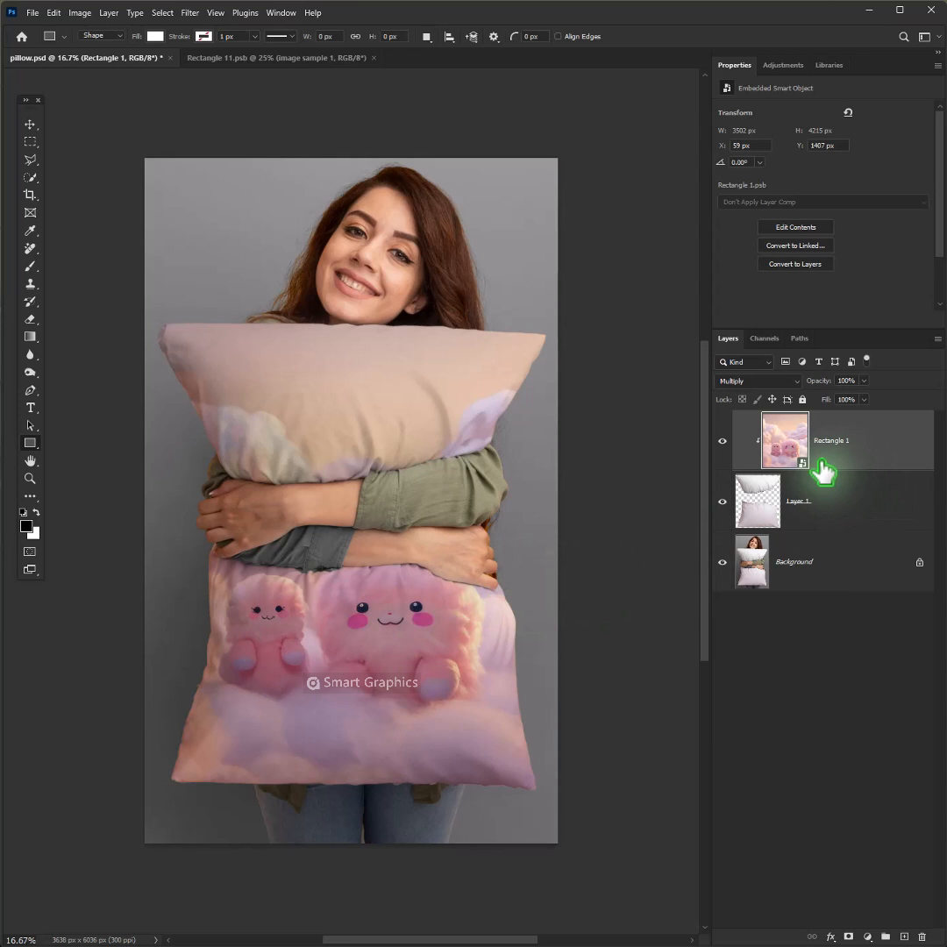
# Step: Split the Blend If Underlying Layer white slider to 200–255 in Layer Style
pyautogui.doubleClick(829, 440)
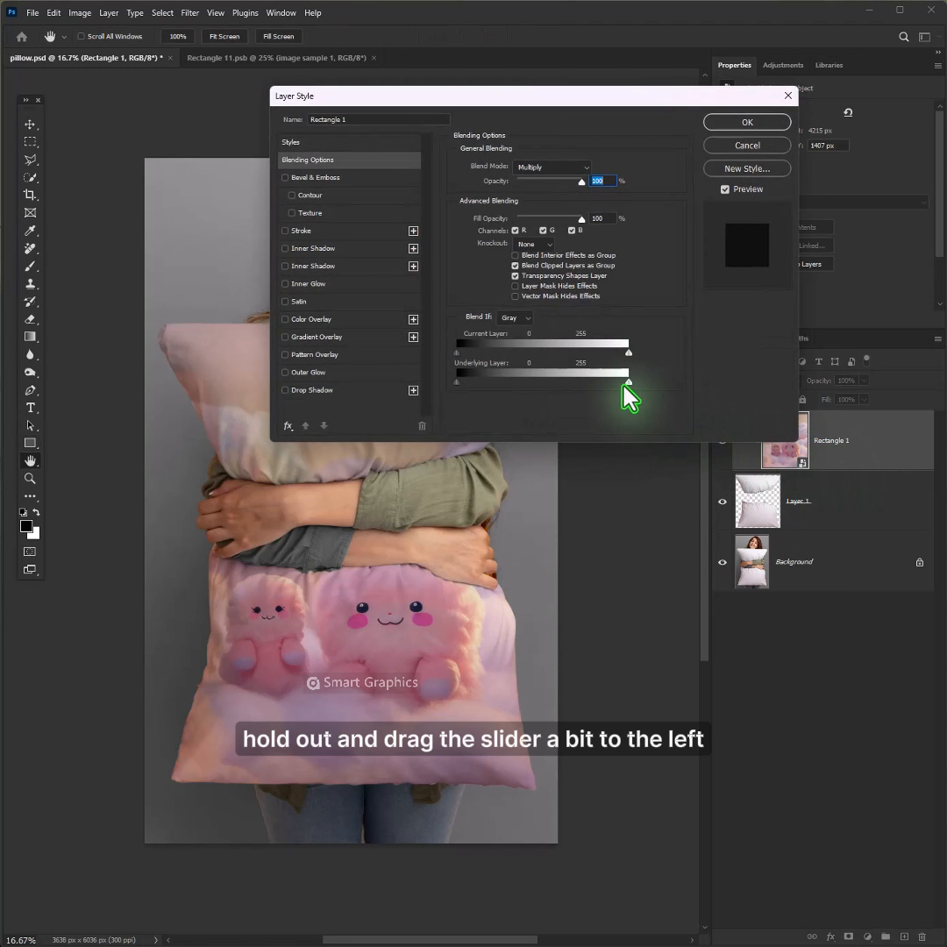
pyautogui.moveTo(630, 379); pyautogui.dragTo(614, 379)
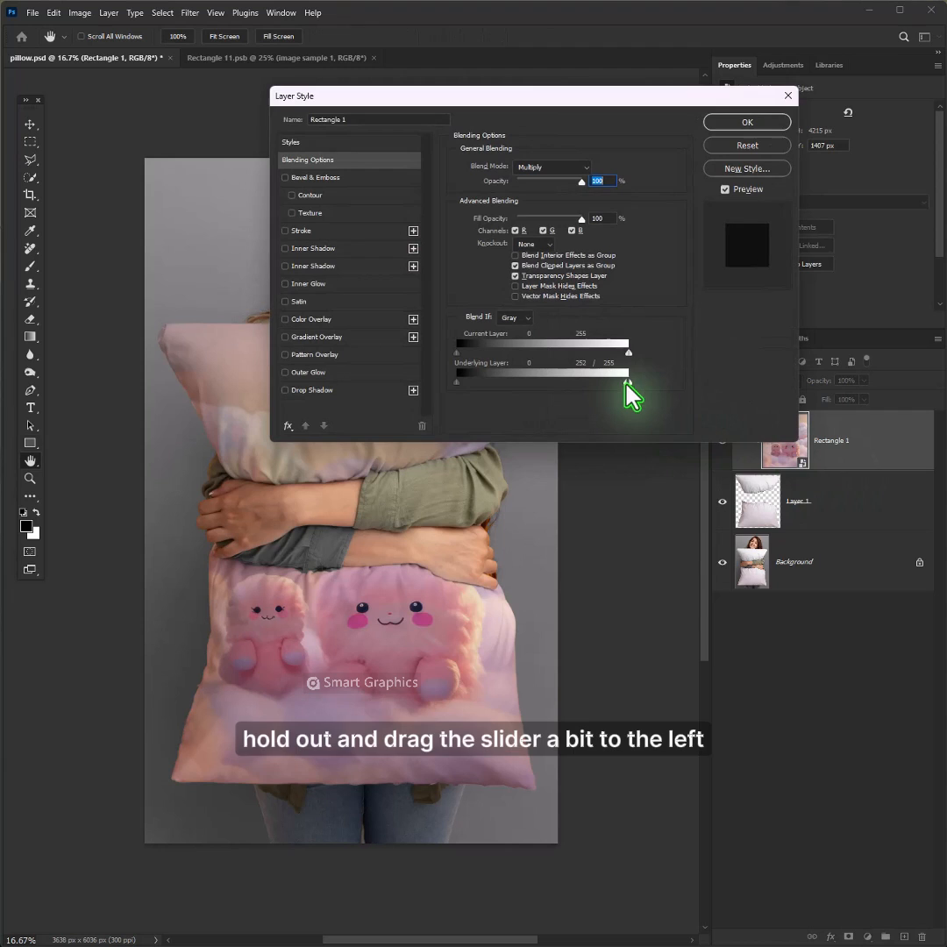
pyautogui.moveTo(632, 377); pyautogui.dragTo(605, 377)
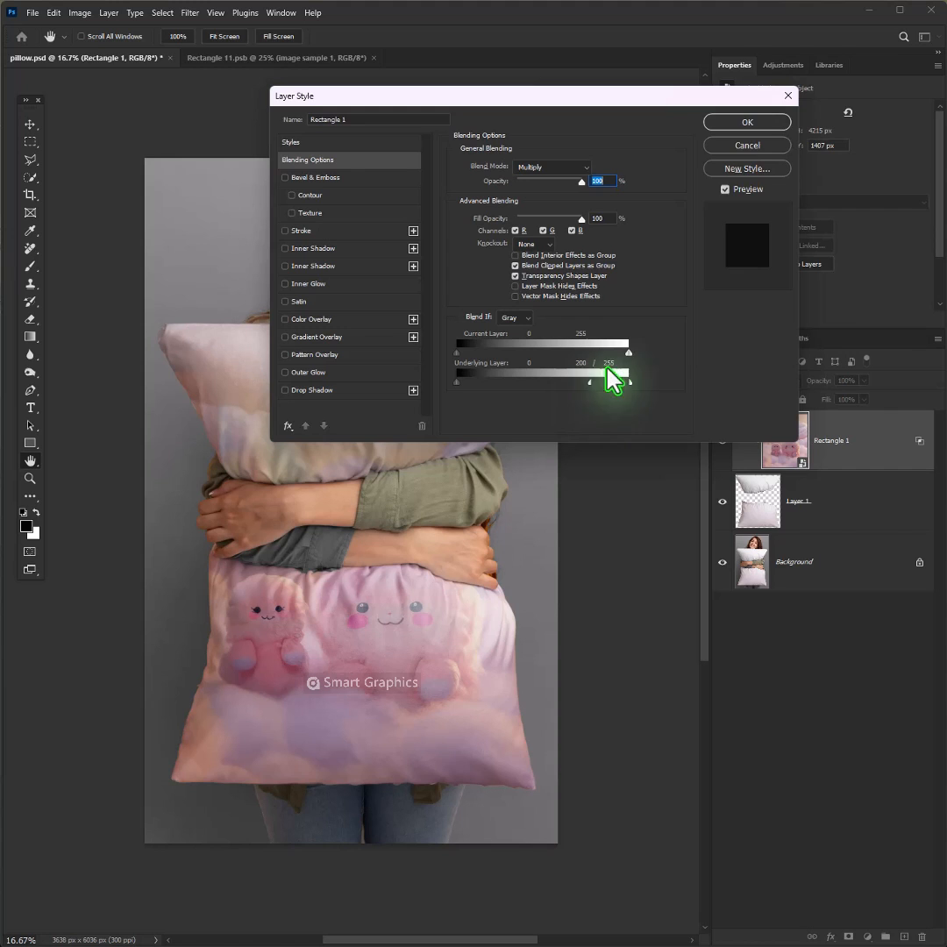
pyautogui.click(746, 122)
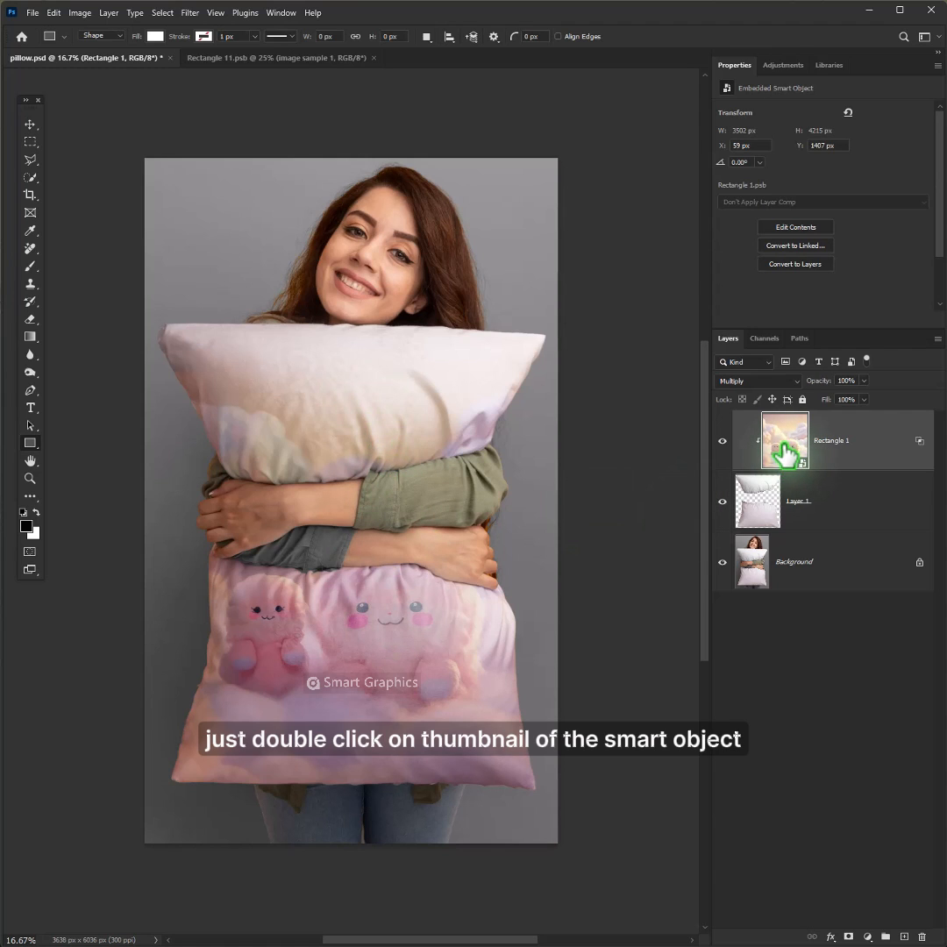
# Step: Swap in the floral pattern stretched to fill the smart object, then return to pillow.psd
pyautogui.doubleClick(785, 441)
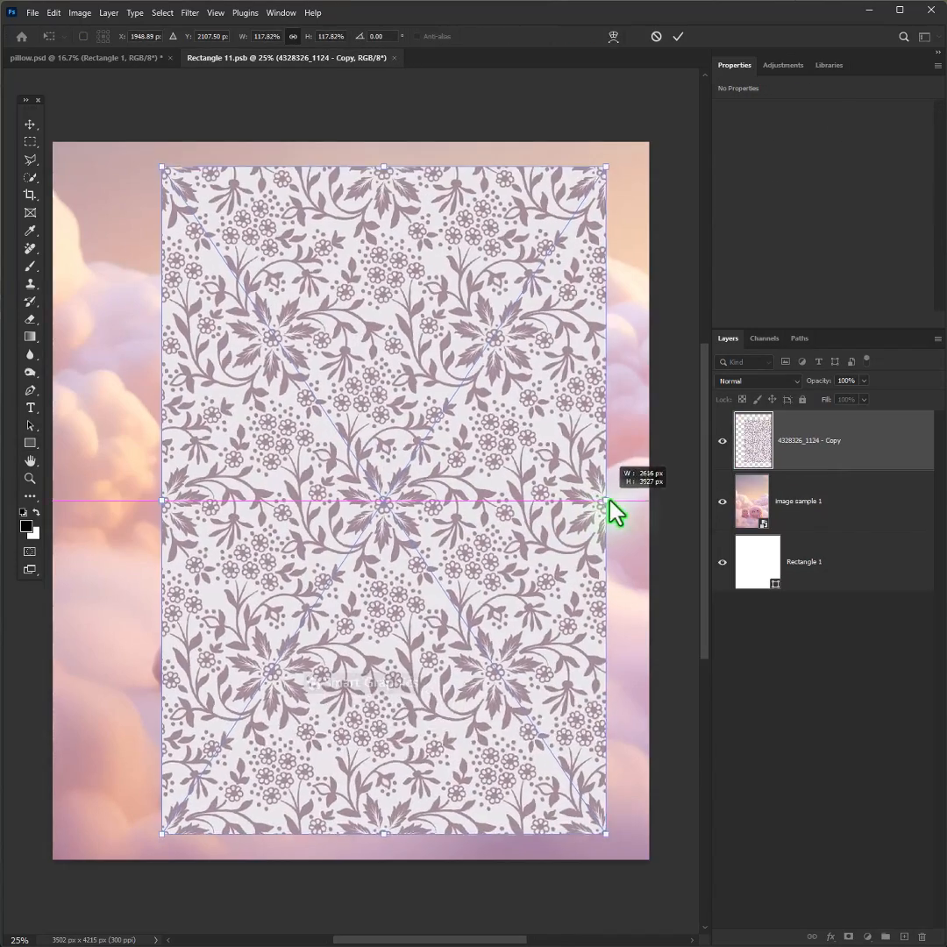
pyautogui.moveTo(605, 500); pyautogui.dragTo(66, 500)
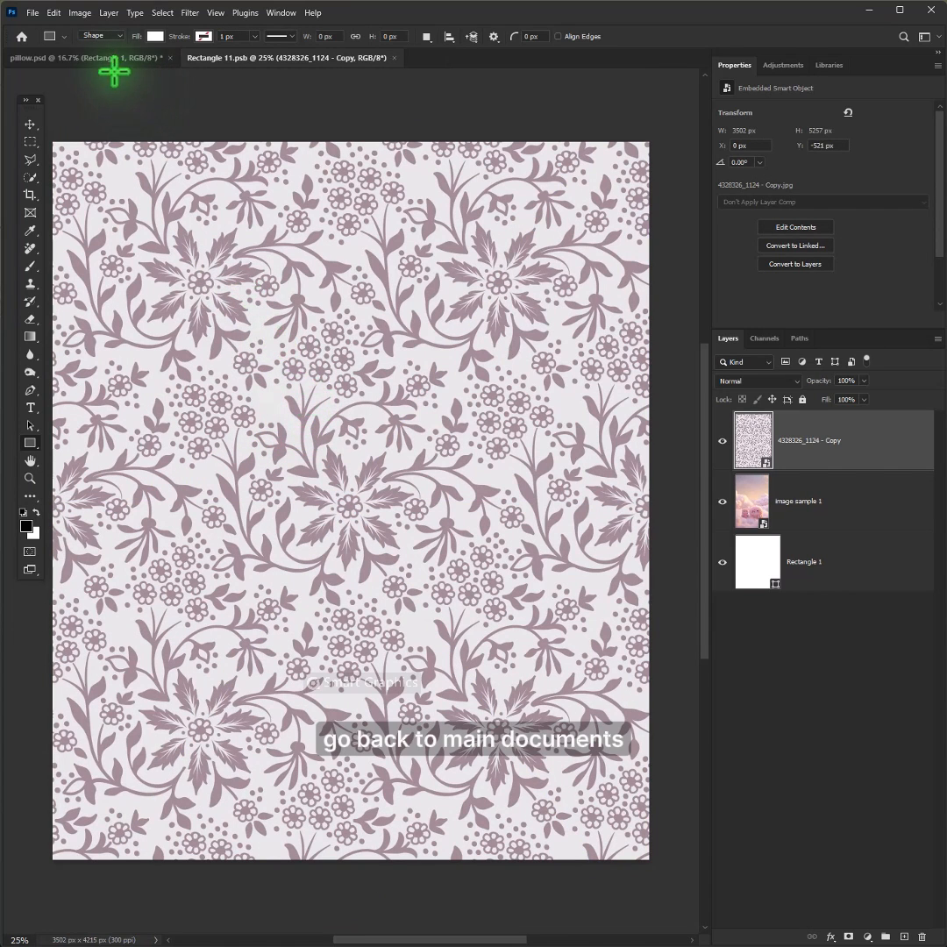
pyautogui.click(84, 57)
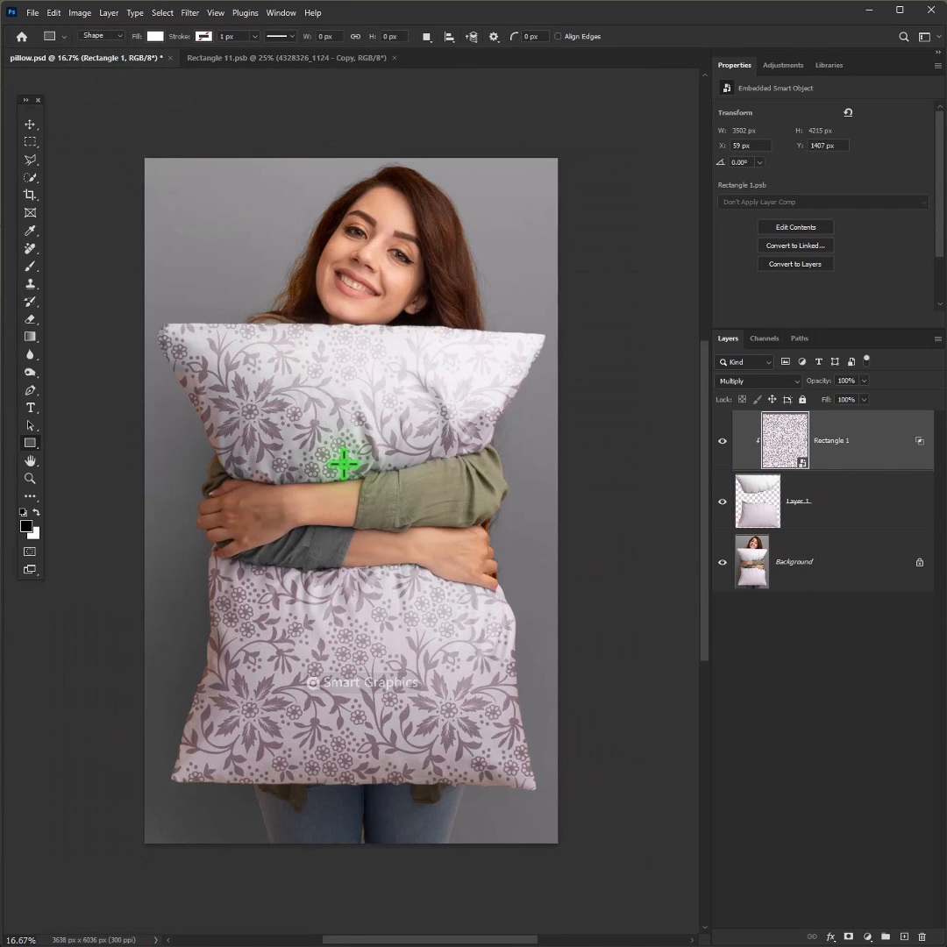